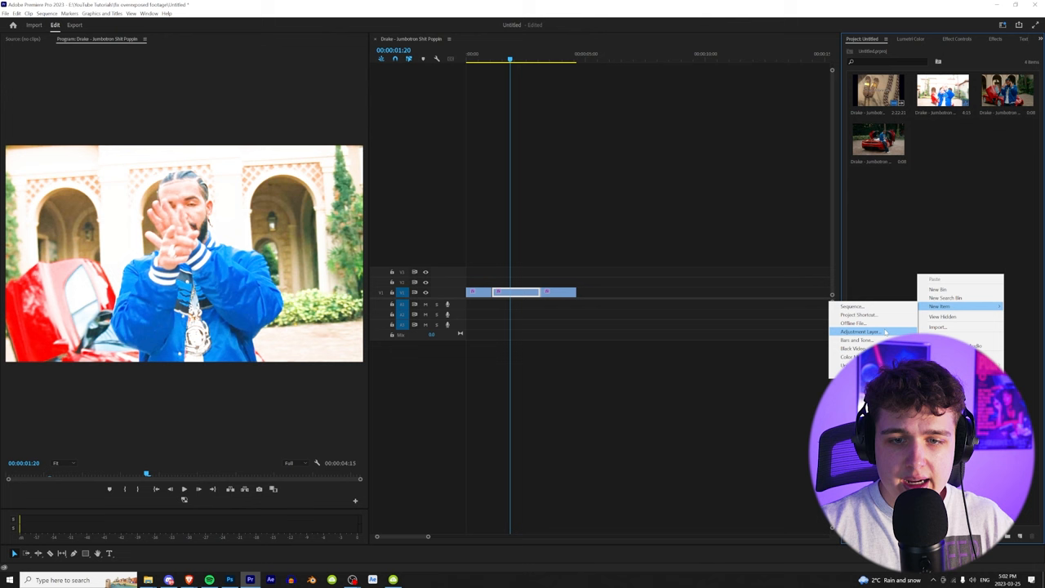
# Add a new adjustment layer to the Project panel.
pyautogui.click(862, 332)
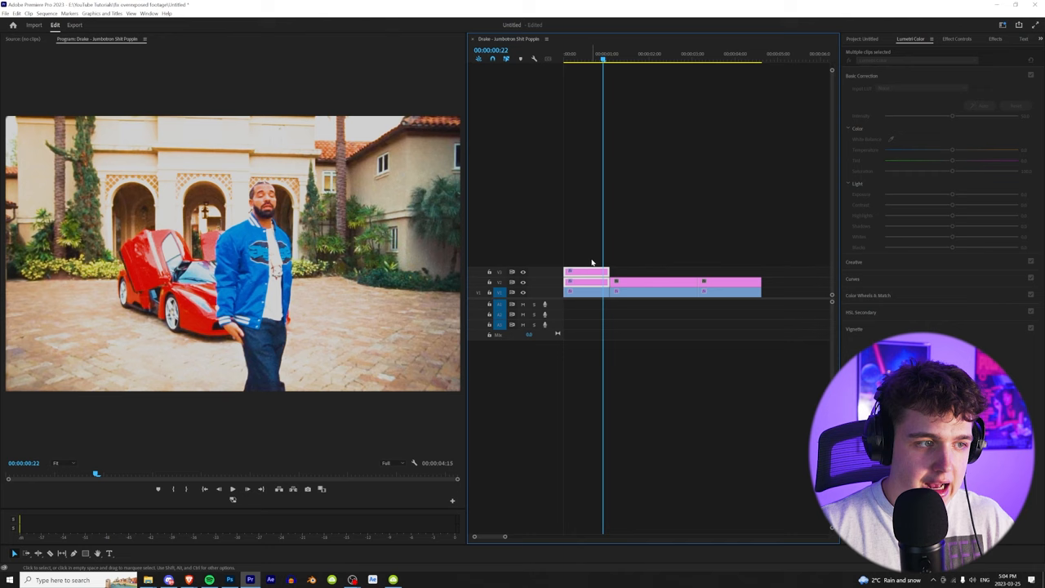
# Select the adjustment layer above the clips for Lumetri Color grading.
pyautogui.click(732, 292)
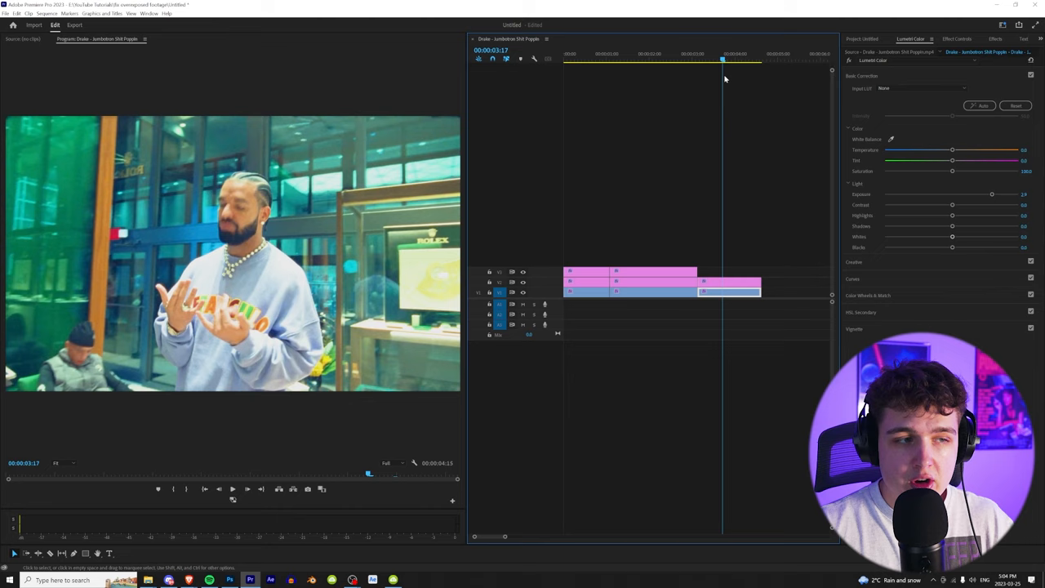
# Move the playhead to a later shot to check the corrected exposure.
pyautogui.click(731, 54)
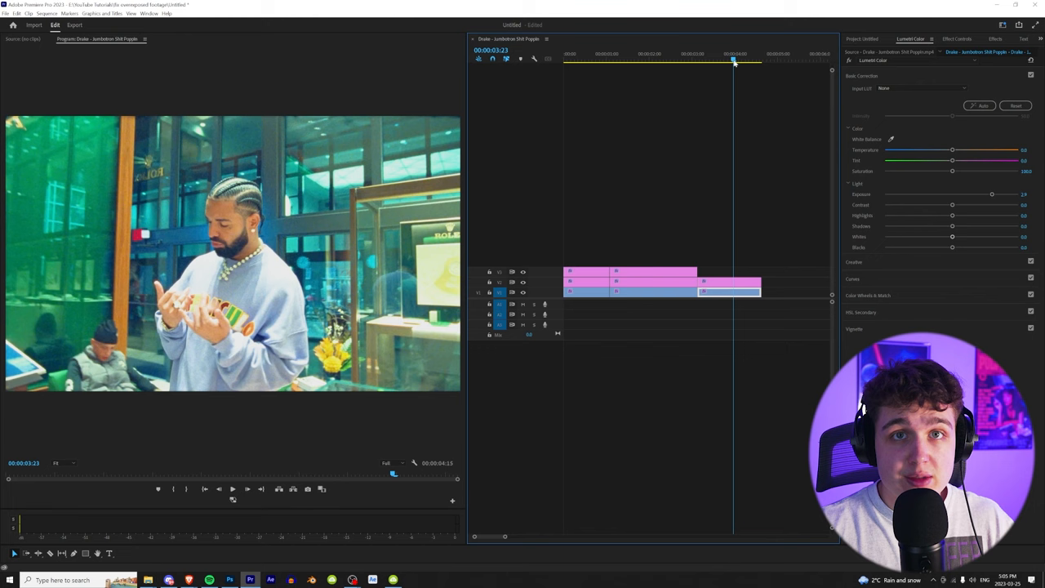